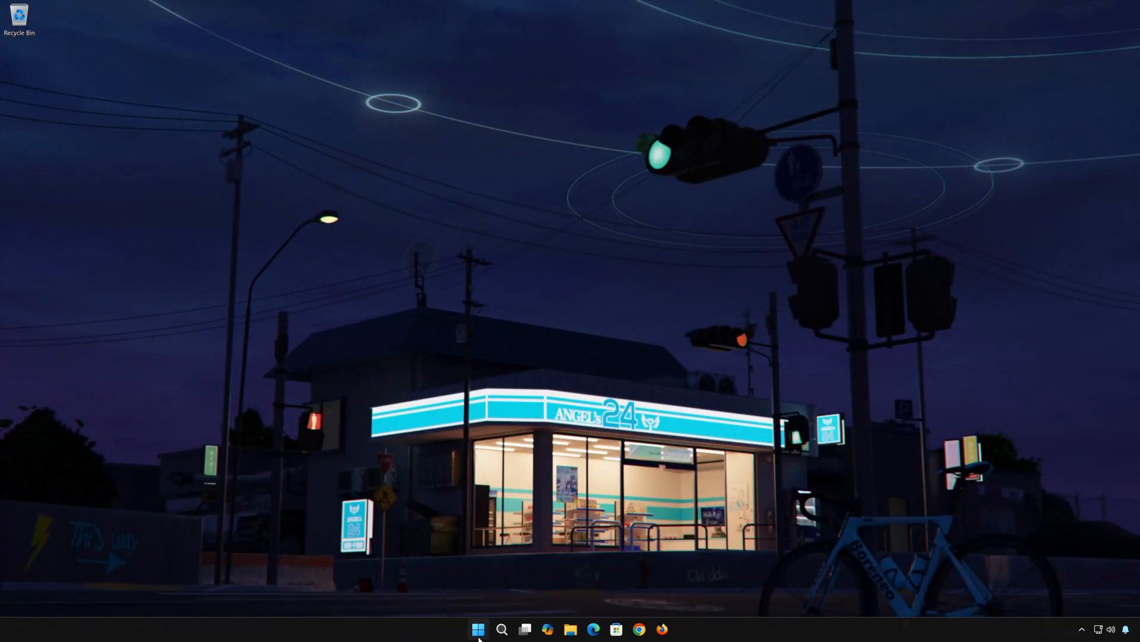
Launch Settings from Start and go to Apps > Installed apps.
left_click(477, 629)
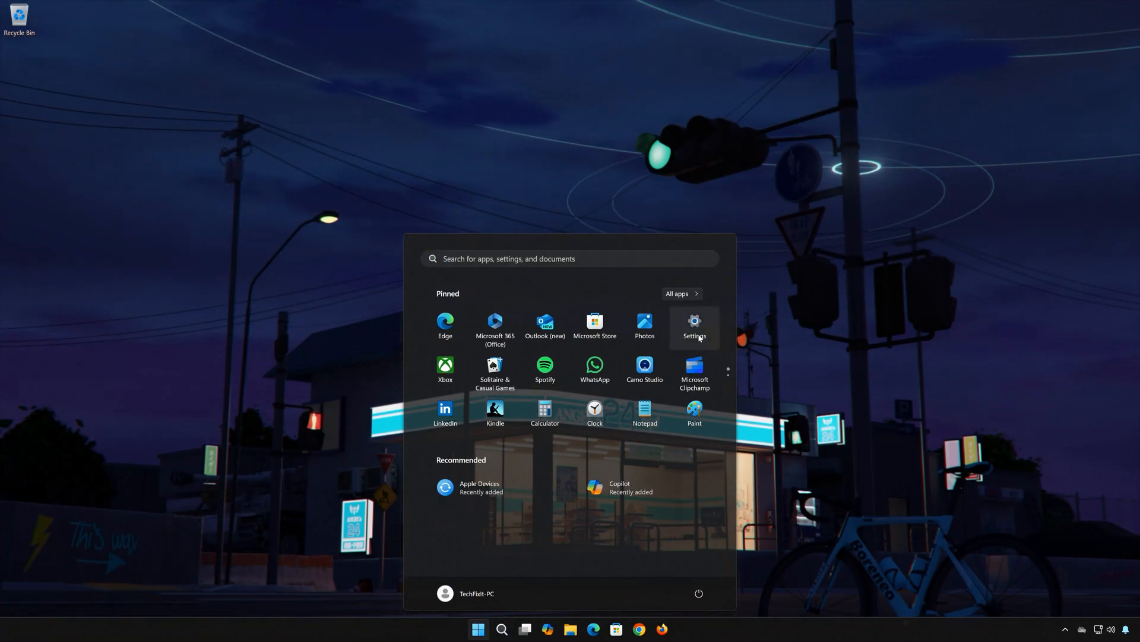
left_click(695, 324)
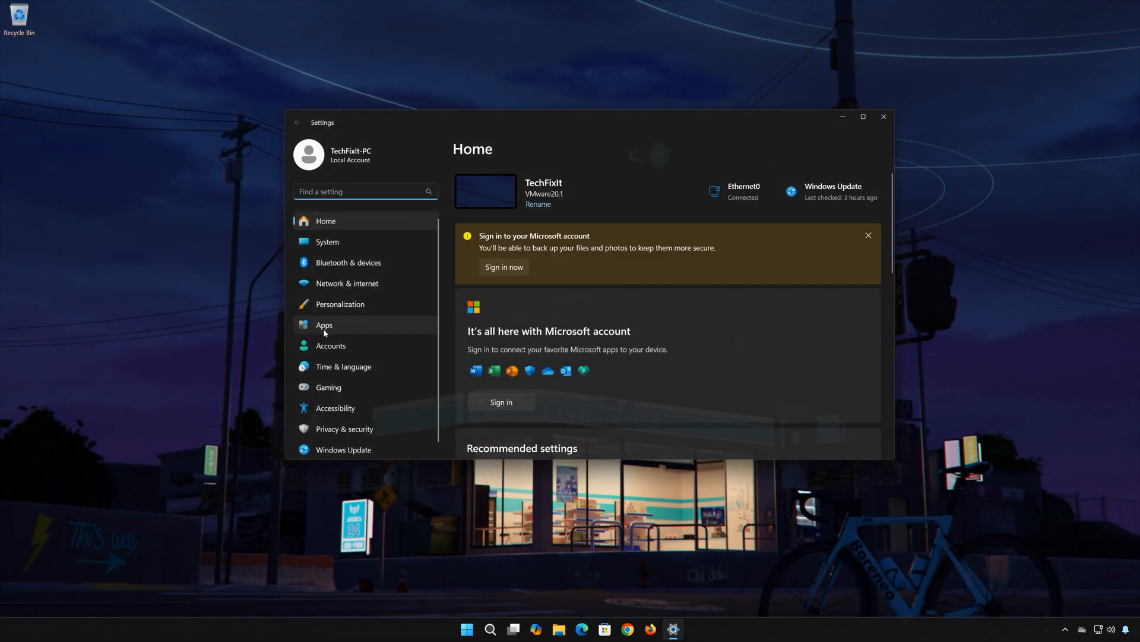
left_click(324, 325)
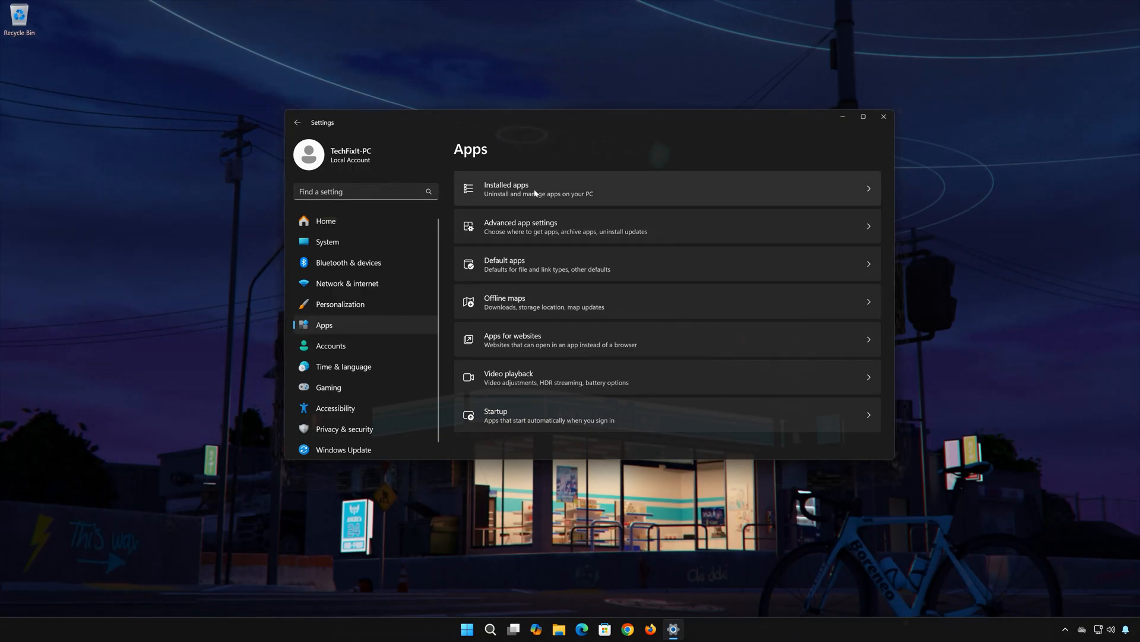
left_click(535, 189)
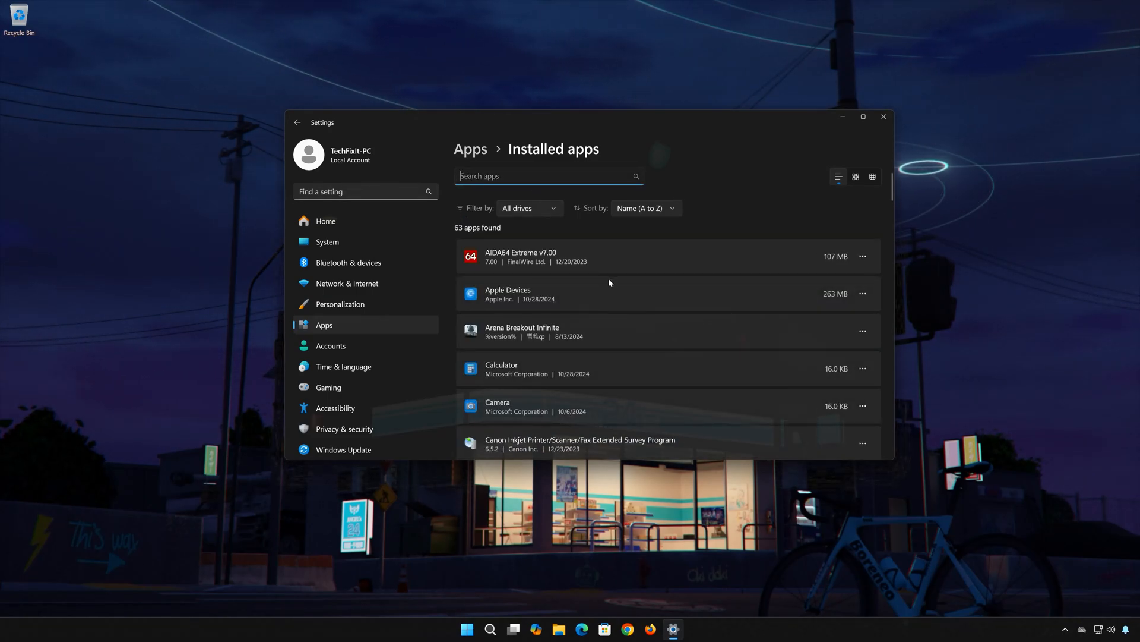
mouse_move(532, 297)
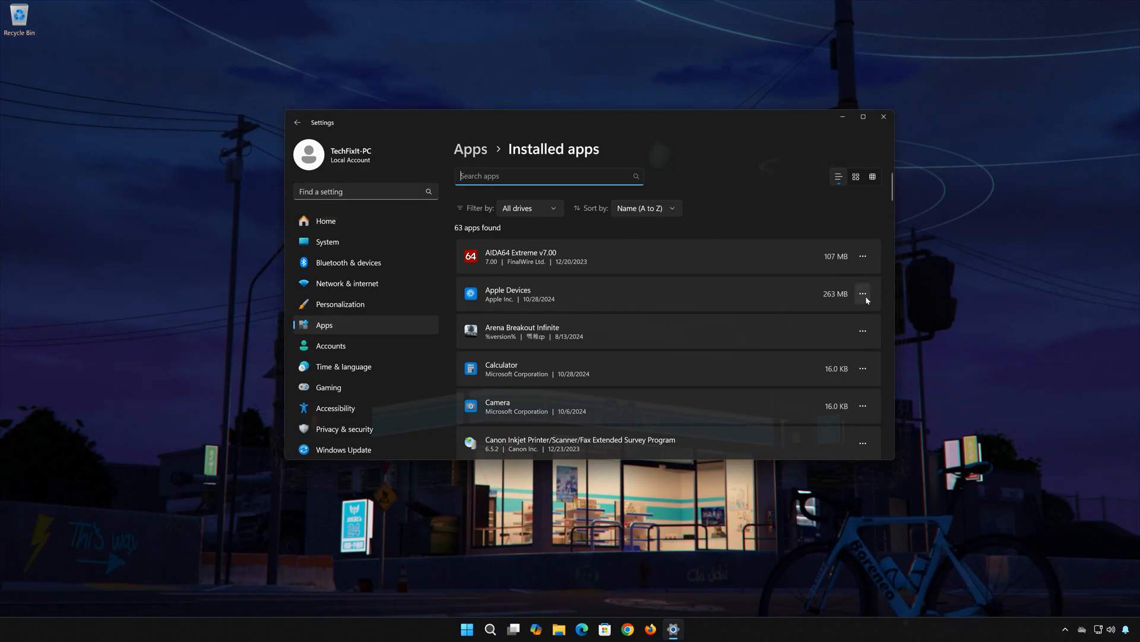
Open Apple Devices' Advanced options and scroll down to the Reset section.
left_click(863, 294)
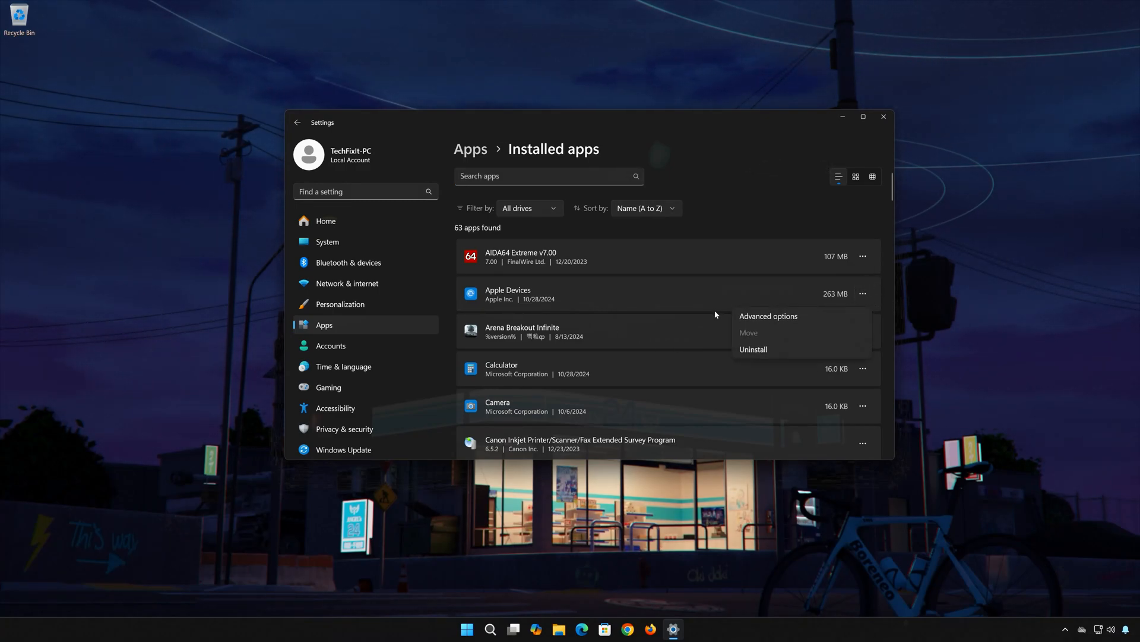
mouse_move(770, 319)
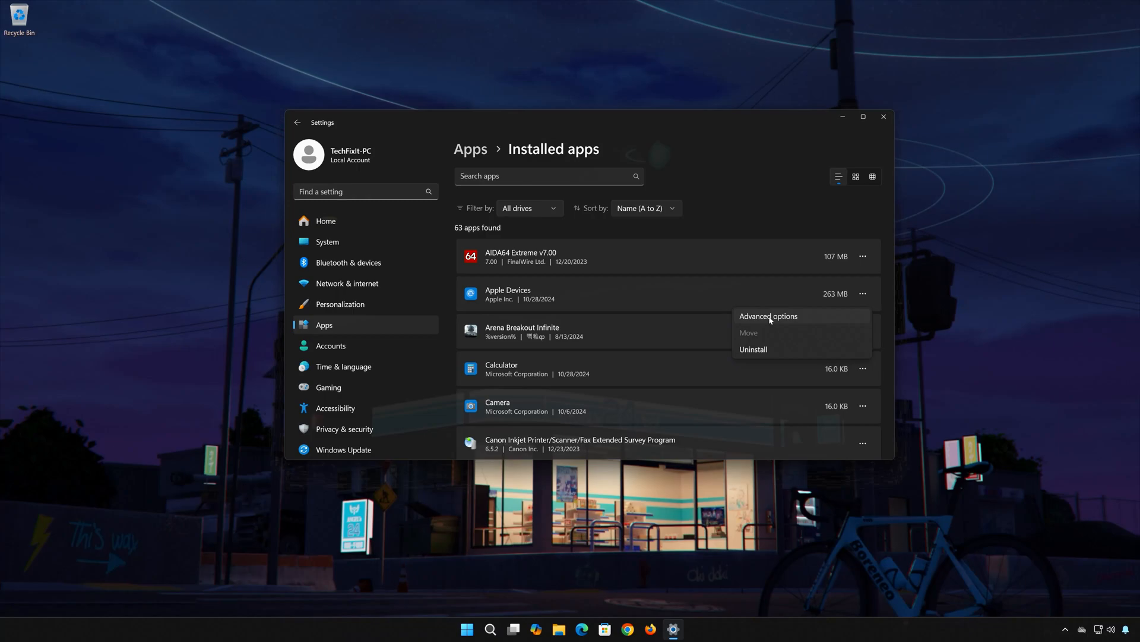
left_click(768, 316)
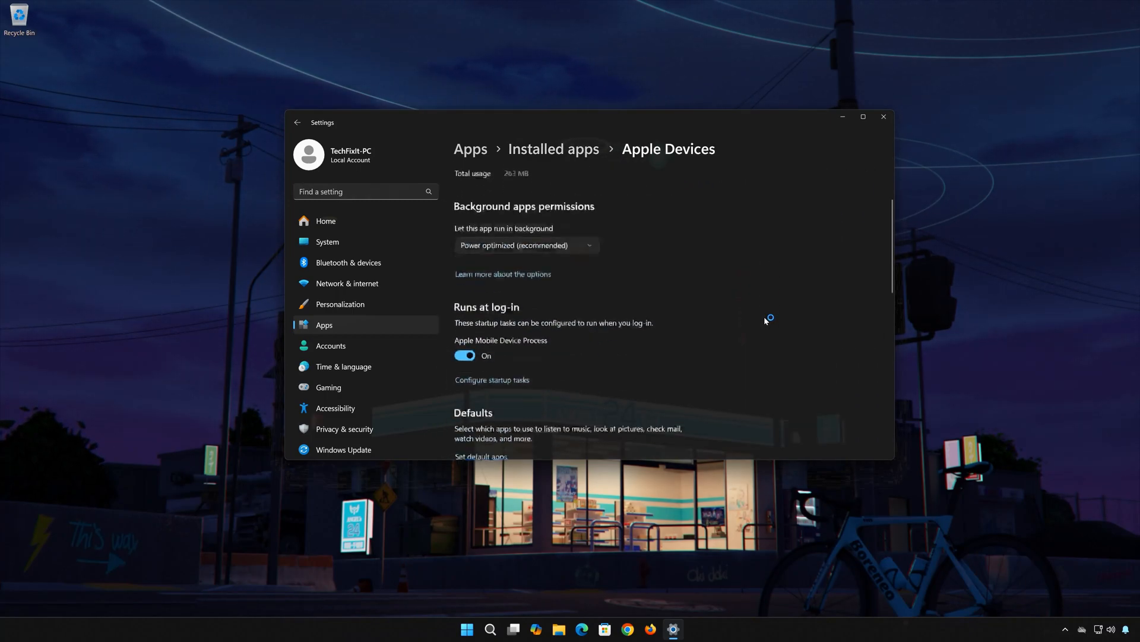
scroll("down", 3)
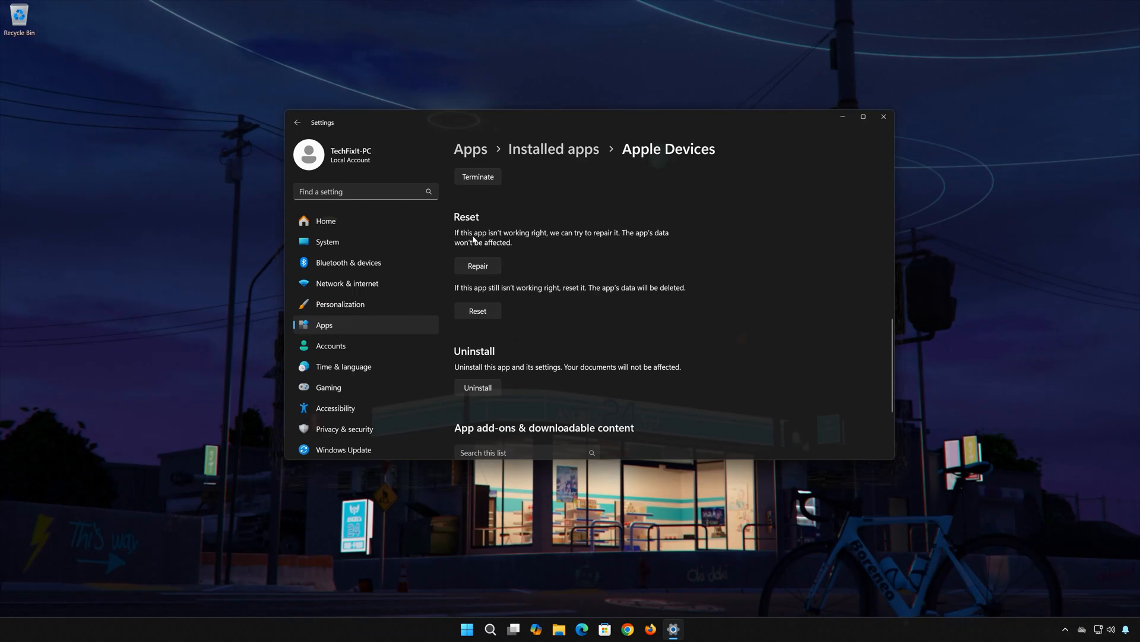
mouse_move(608, 242)
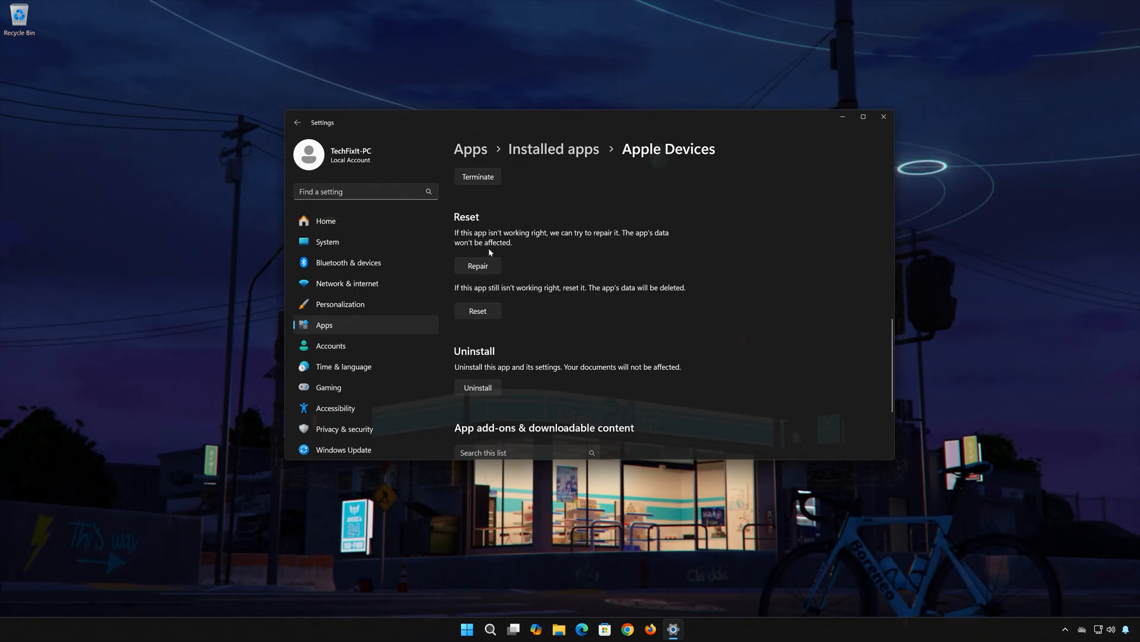
mouse_move(481, 265)
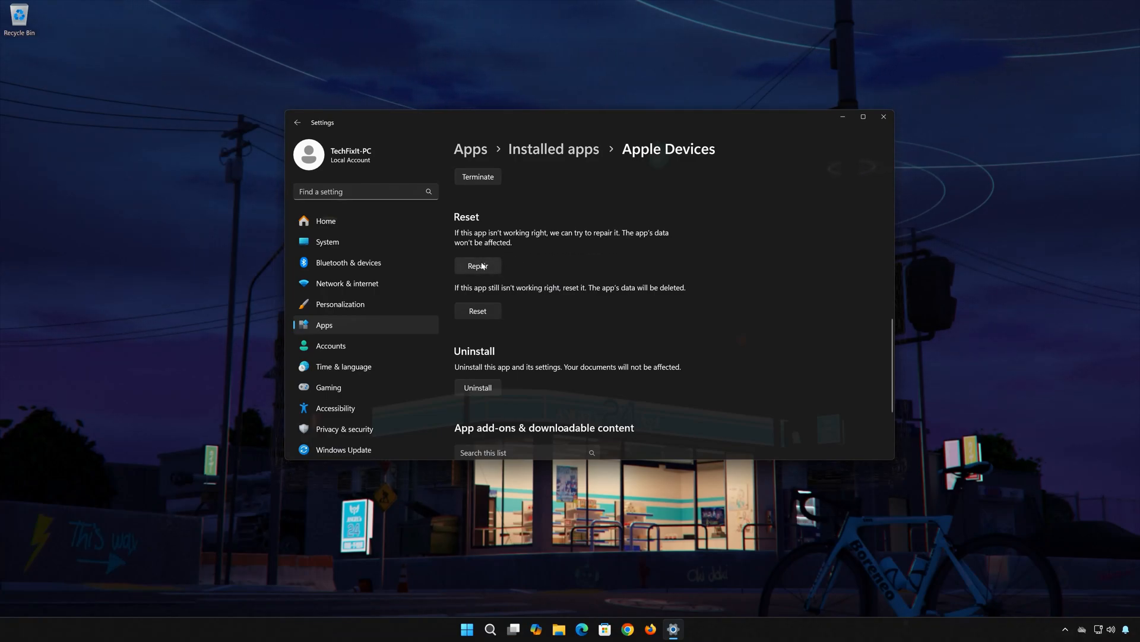
Run Repair on Apple Devices, then Reset to clear its data.
left_click(477, 266)
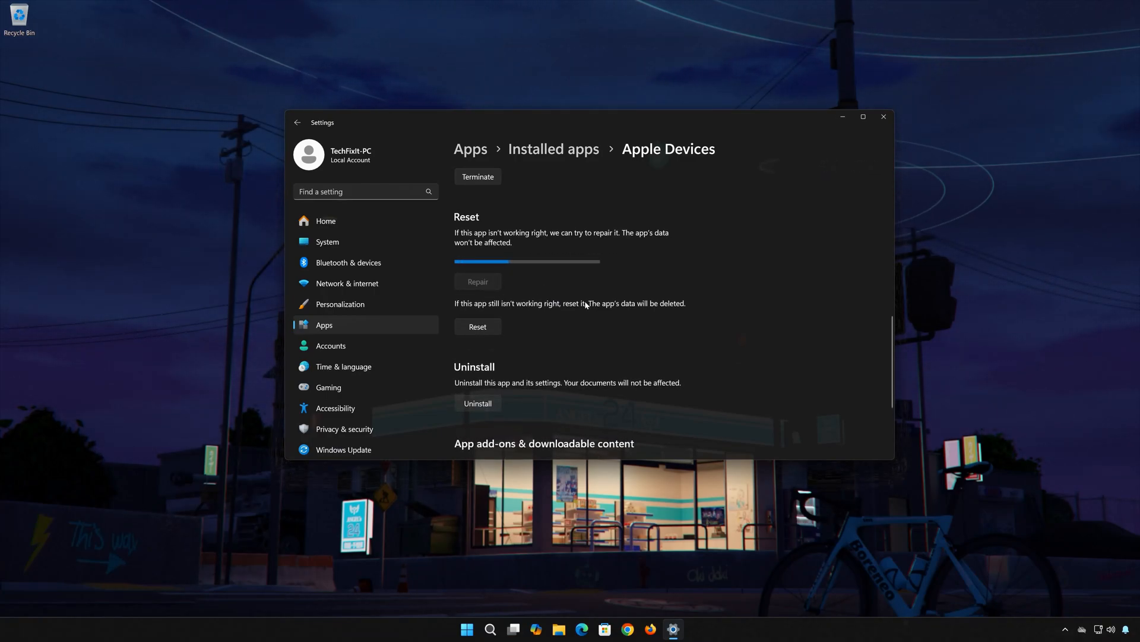
left_click(478, 282)
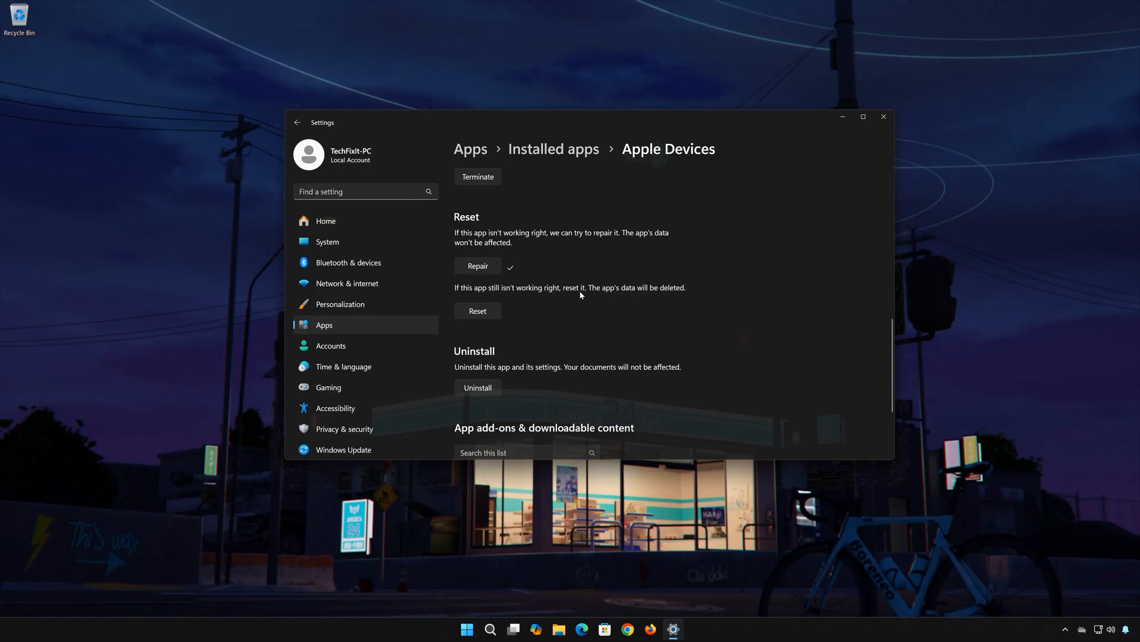
mouse_move(578, 299)
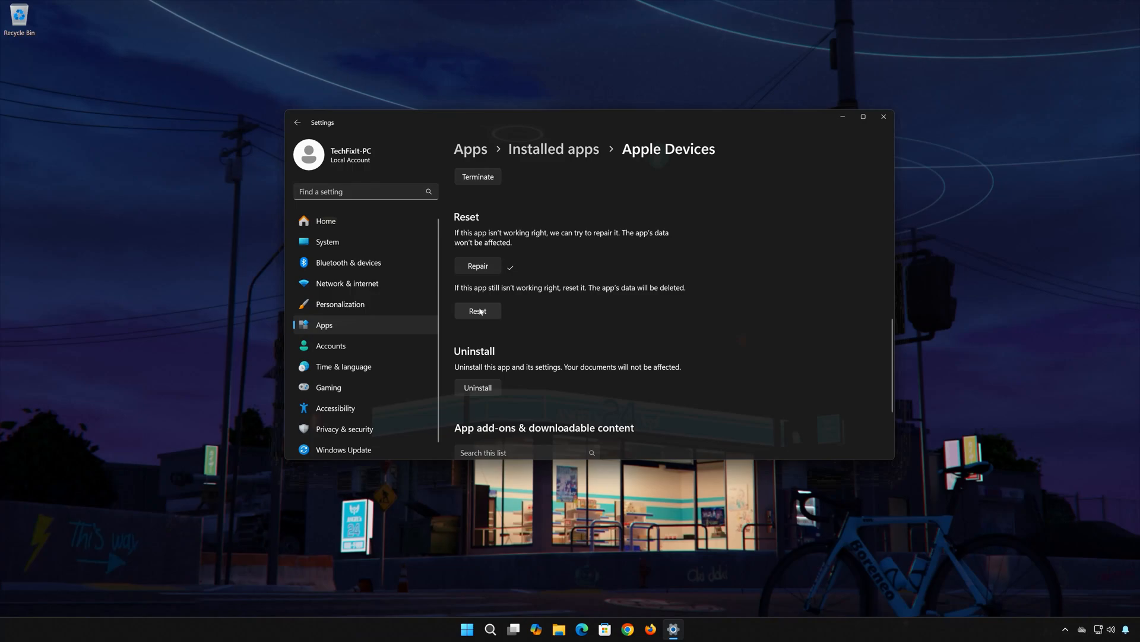
left_click(478, 311)
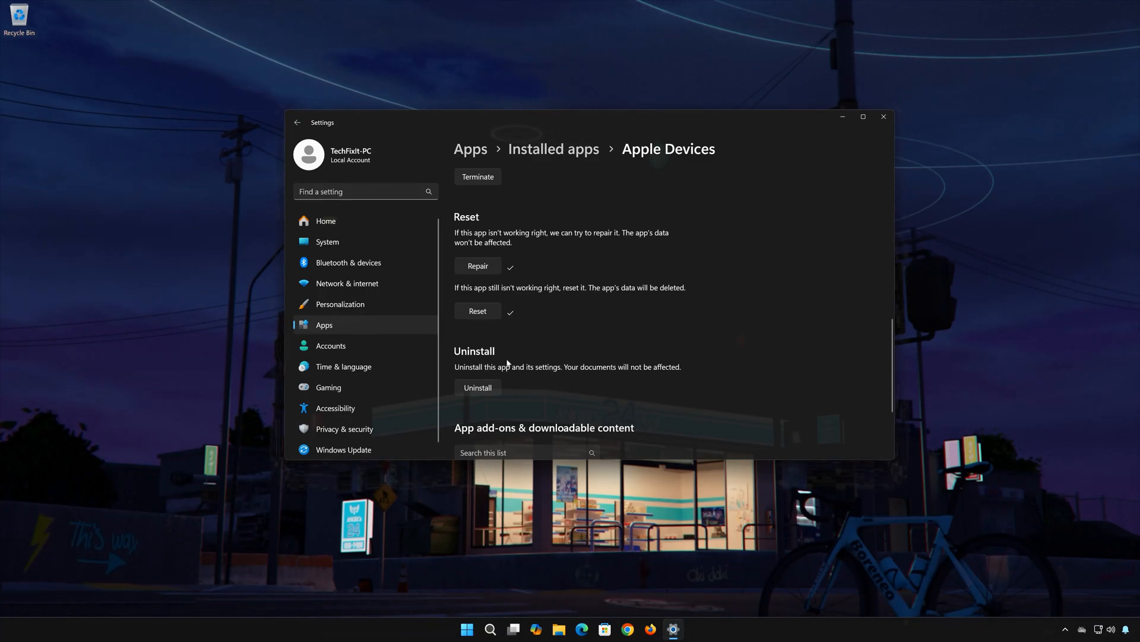
mouse_move(563, 374)
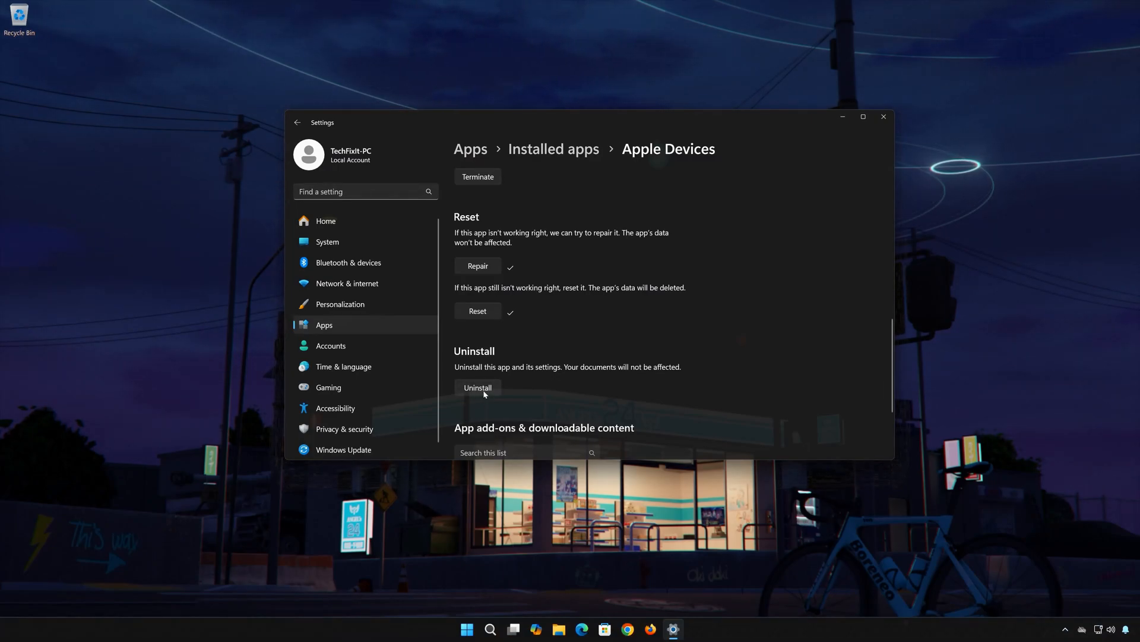
Uninstall Apple Devices and close the Settings window.
left_click(478, 387)
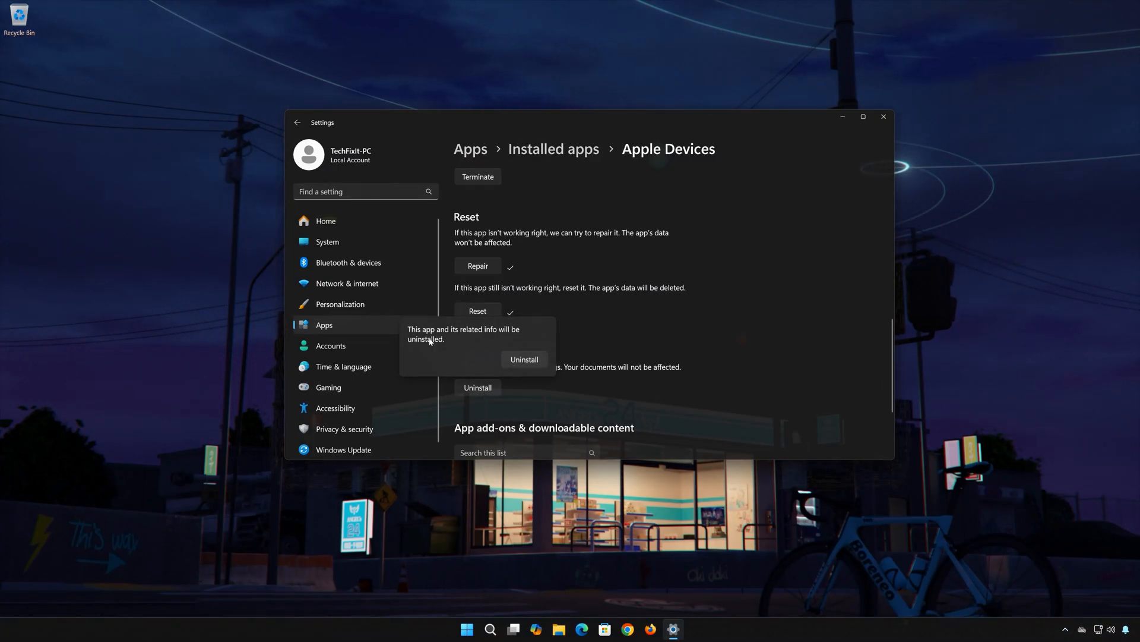
mouse_move(577, 362)
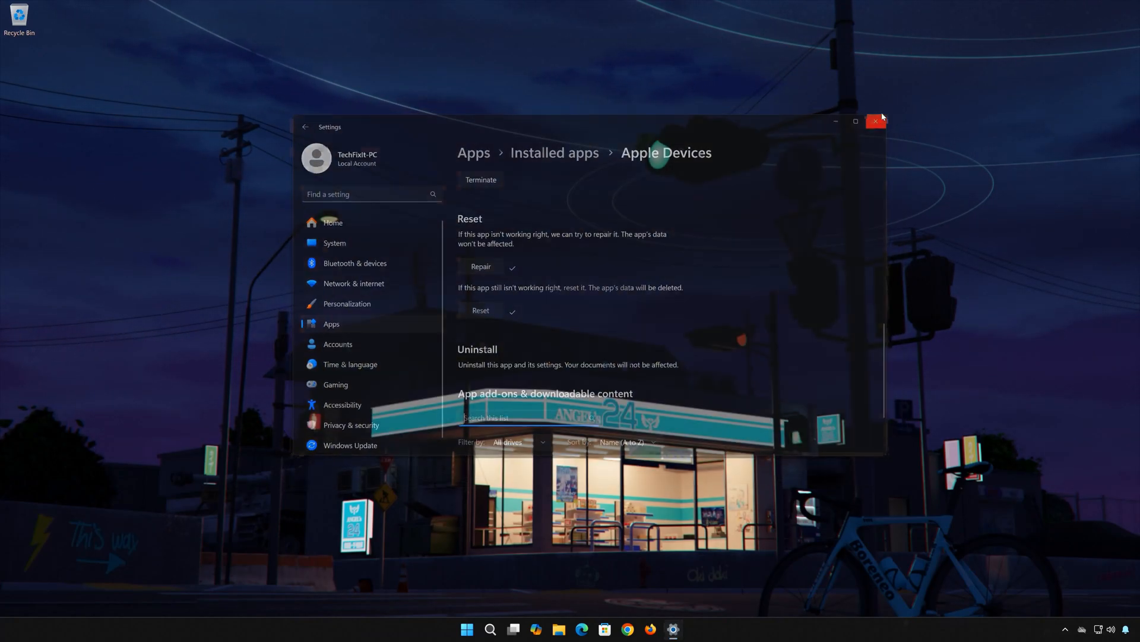
left_click(875, 121)
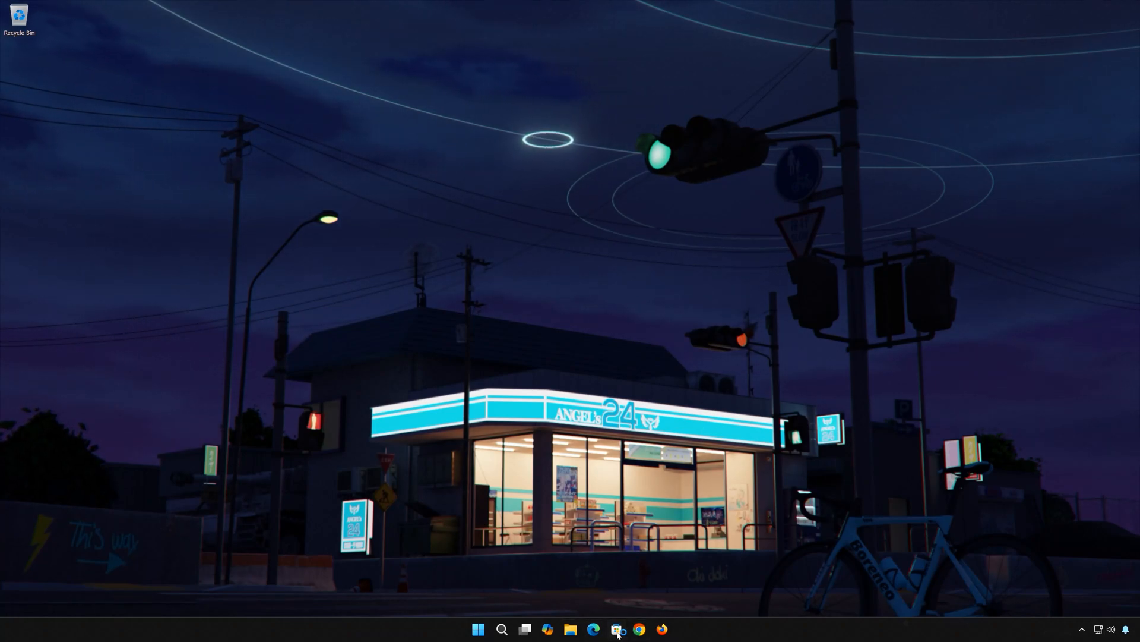
Search Microsoft Store for 'appl' and Get the Apple Devices app.
left_click(617, 628)
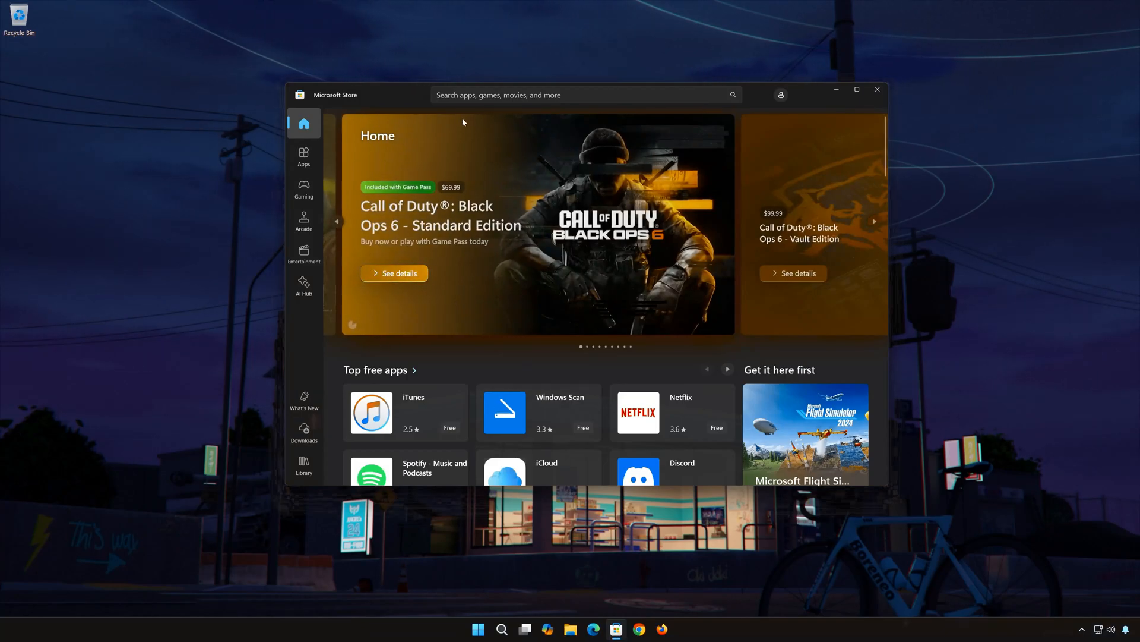
type("apple devices")
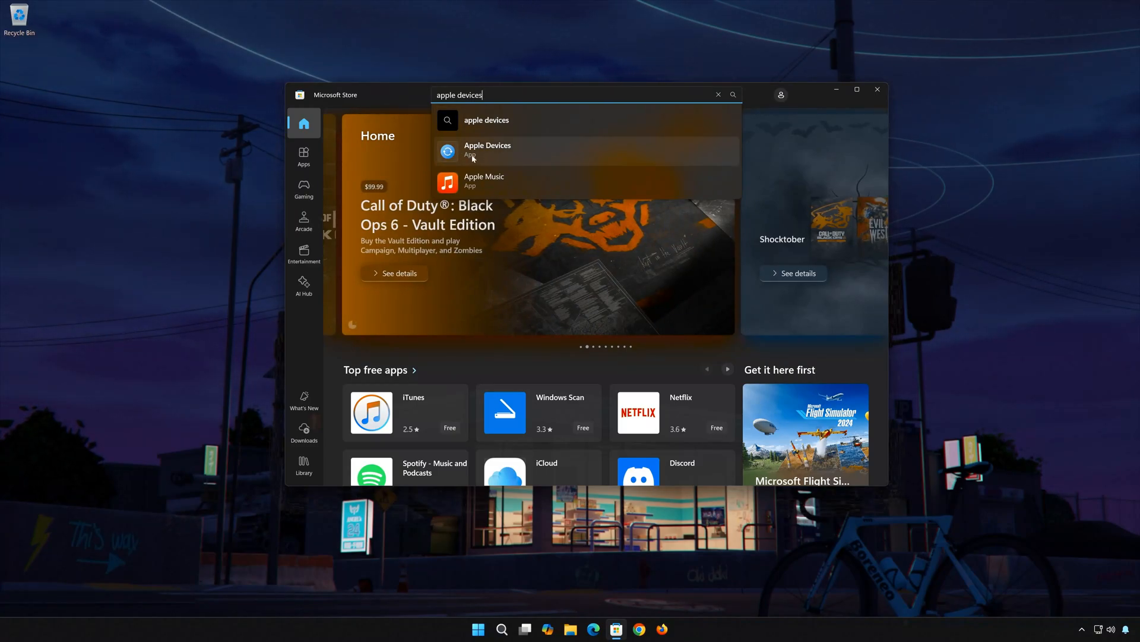
left_click(488, 151)
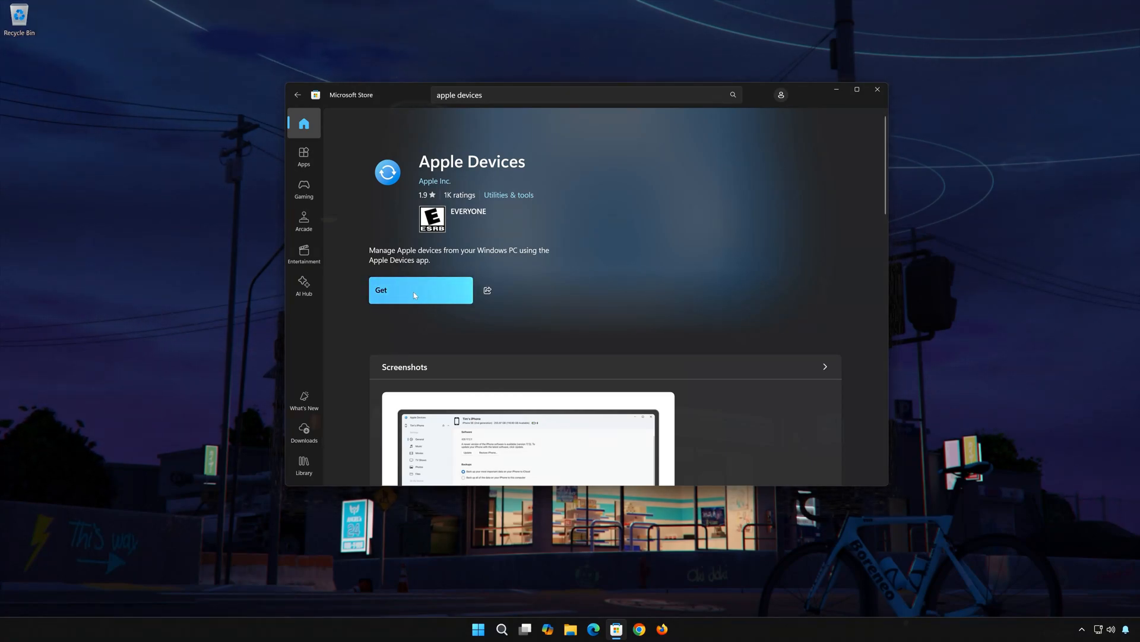
left_click(421, 289)
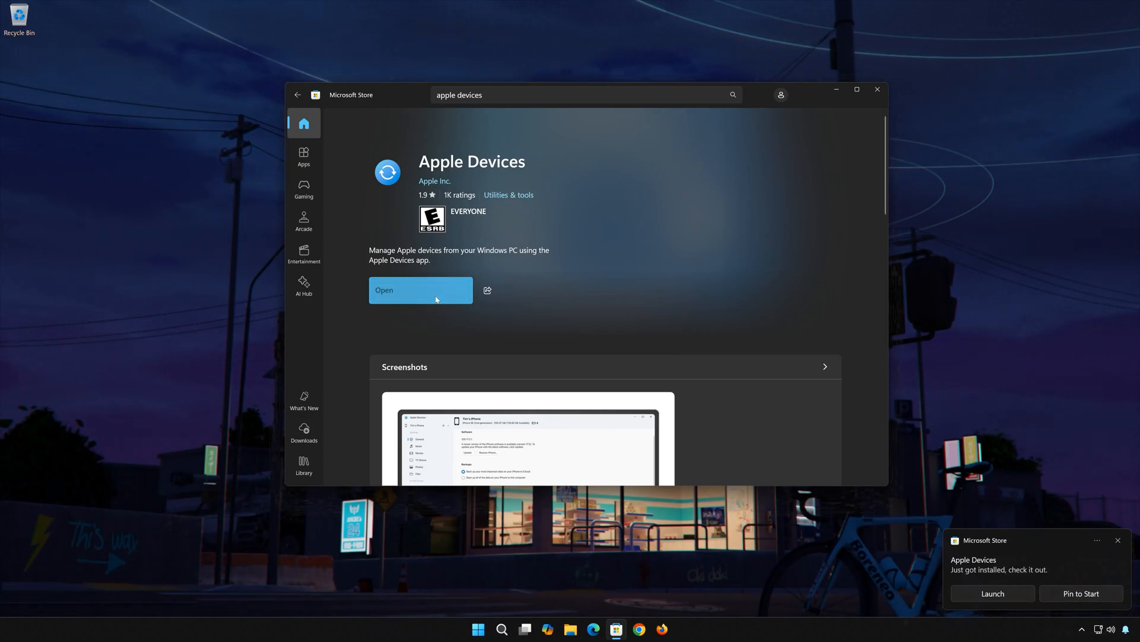
Open Apple Devices from the Store, agree to the license, and click Start.
left_click(420, 290)
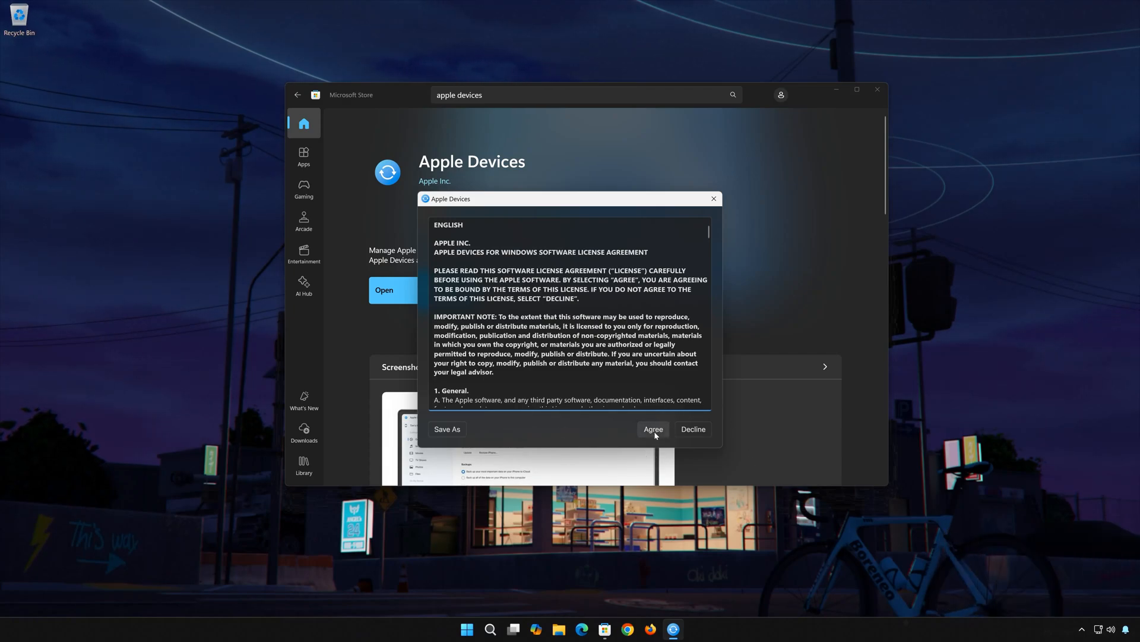
left_click(653, 429)
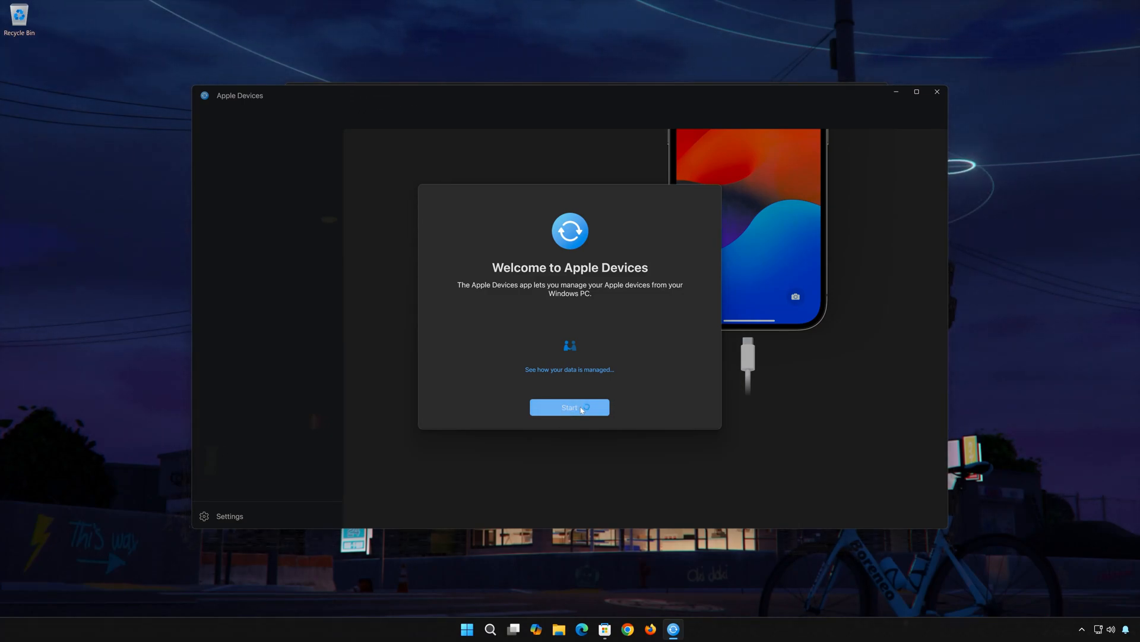
left_click(569, 407)
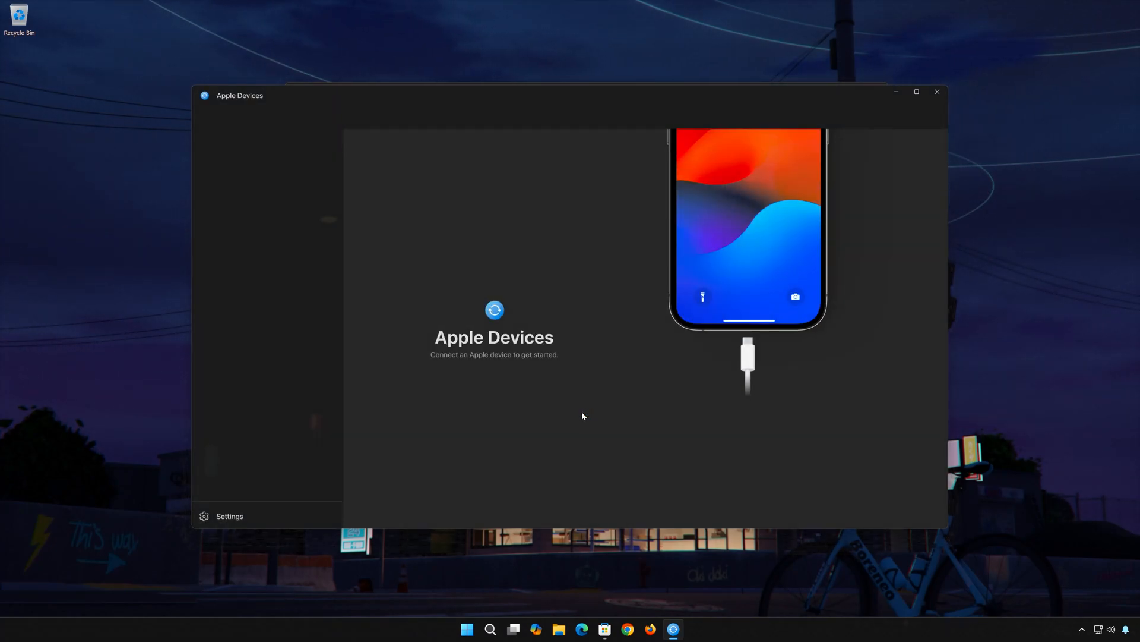